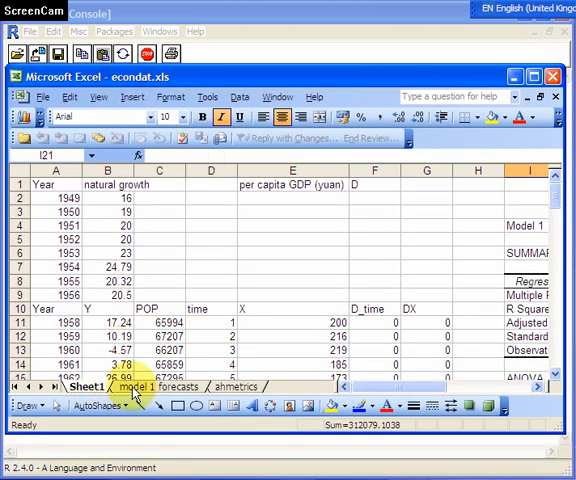
Step: Bring the RGui console forward from the Excel econdat workbook via the taskbar
{"action": "left_click", "coordinate": [236, 388]}
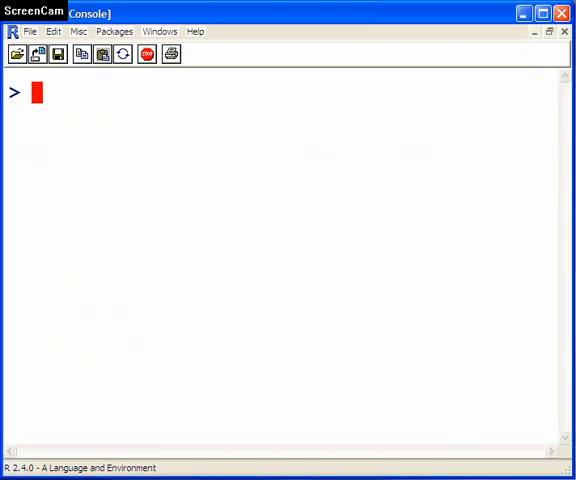
Step: Write install.packages("RODBC") at the prompt without running it
{"action": "type", "text": "install.packages(\"RODBC\")"}
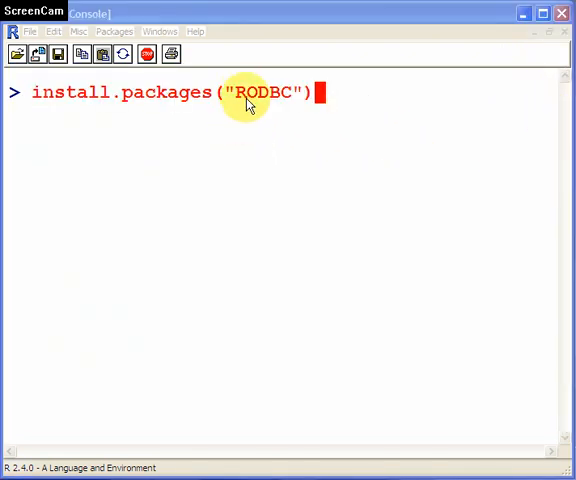
{"action": "mouse_move", "coordinate": [30, 108]}
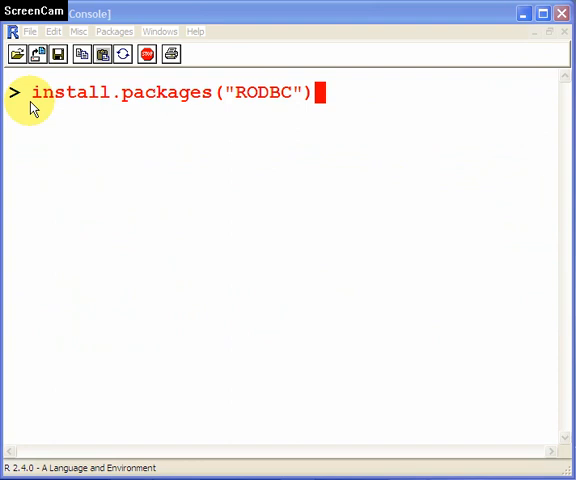
{"action": "mouse_move", "coordinate": [258, 100]}
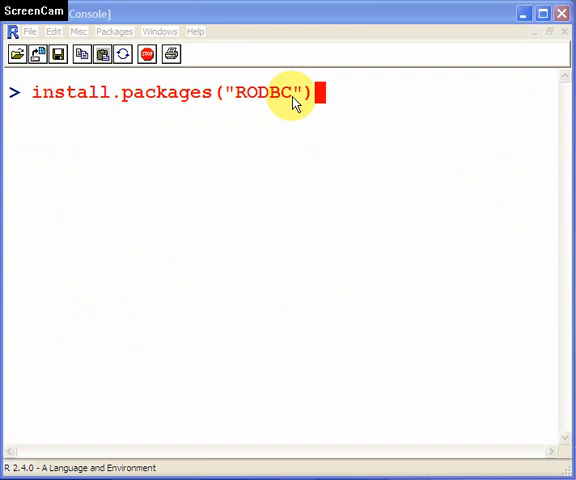
Step: Load RODBC and connect data to the econdat workbook via odbcConnectExcel(file.choose())
{"action": "type", "text": "library(RODBC)"}
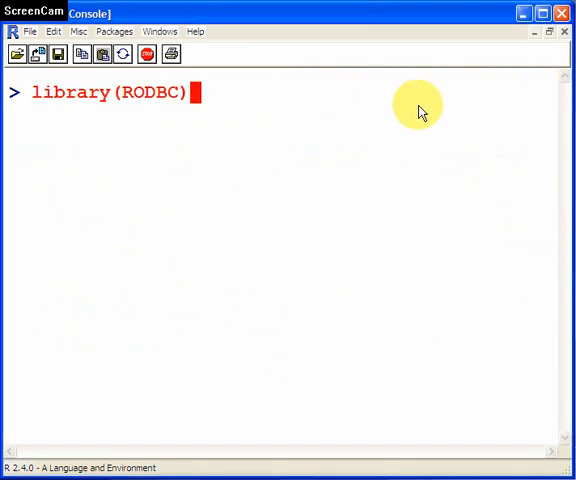
{"action": "mouse_move", "coordinate": [424, 108]}
{"action": "type", "text": "ata= odbcConnectExcel(file."}
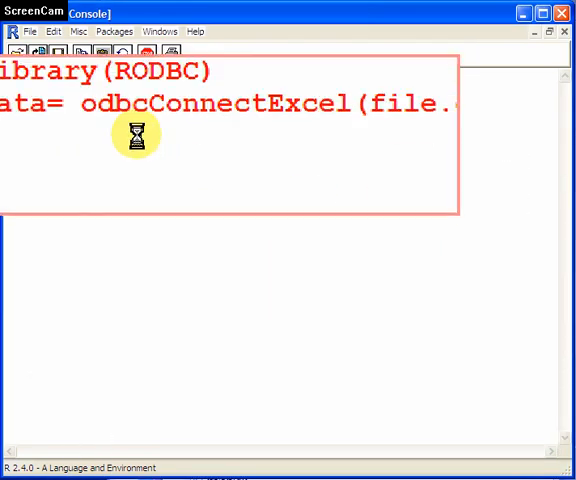
{"action": "type", "text": "choose())"}
{"action": "type", "text": "sqlTables(data)"}
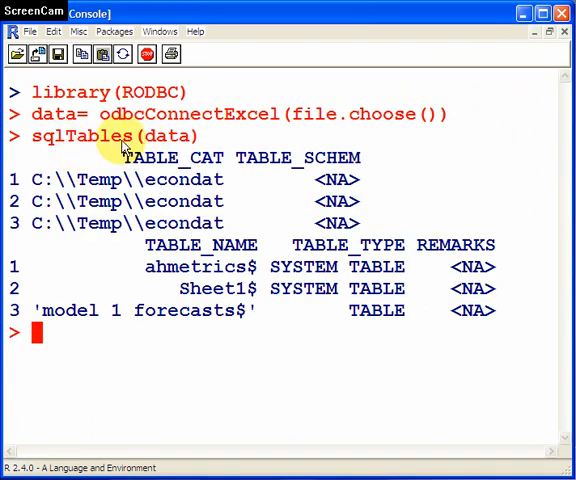
{"action": "mouse_move", "coordinate": [190, 244]}
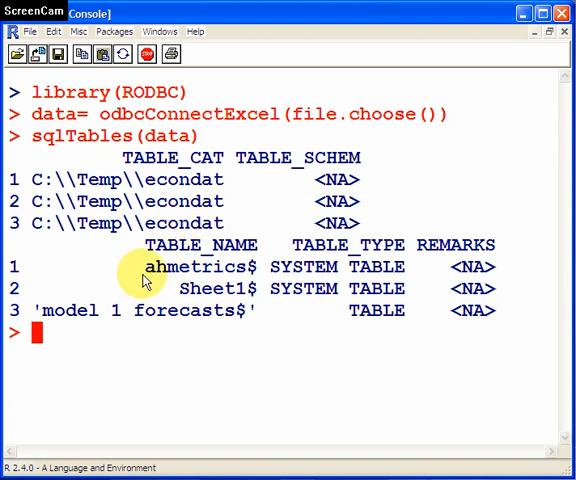
{"action": "mouse_move", "coordinate": [148, 272]}
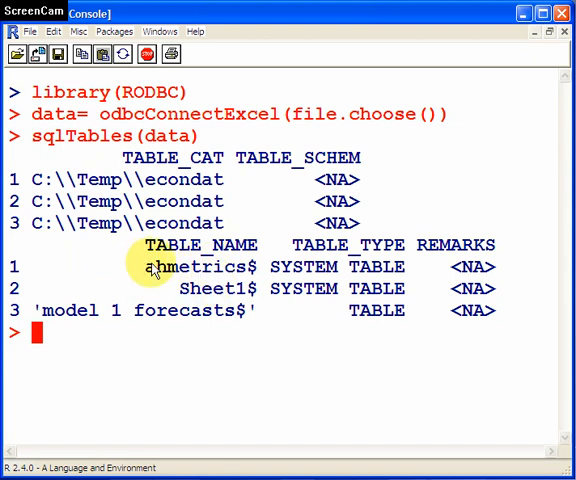
{"action": "mouse_move", "coordinate": [172, 312]}
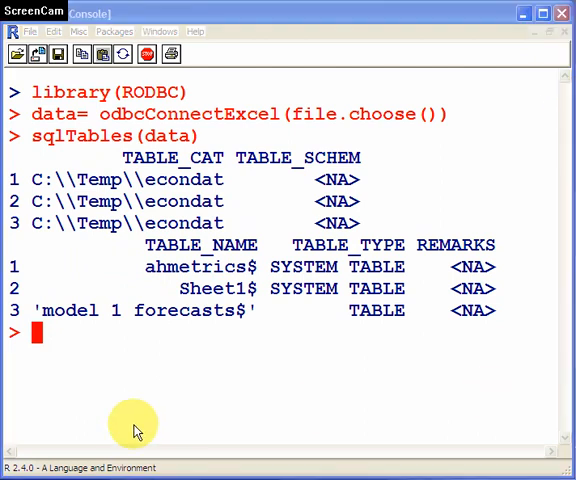
Step: Paste mydat=sqlFetch(data, "ahmetrics") at the prompt after listing the workbook sheets
{"action": "right_click", "coordinate": [36, 332]}
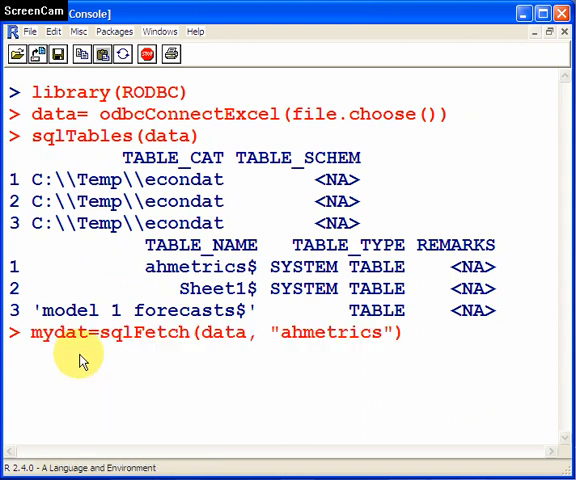
Step: Run the sqlFetch into mydat and highlight its data and "ahmetrics" arguments
{"action": "key", "text": "Return"}
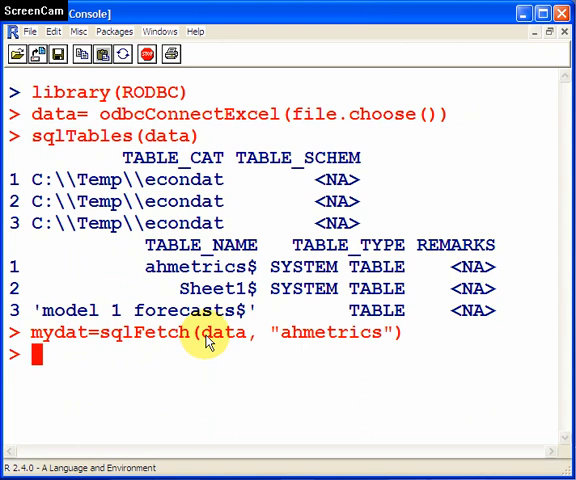
{"action": "double_click", "coordinate": [222, 332]}
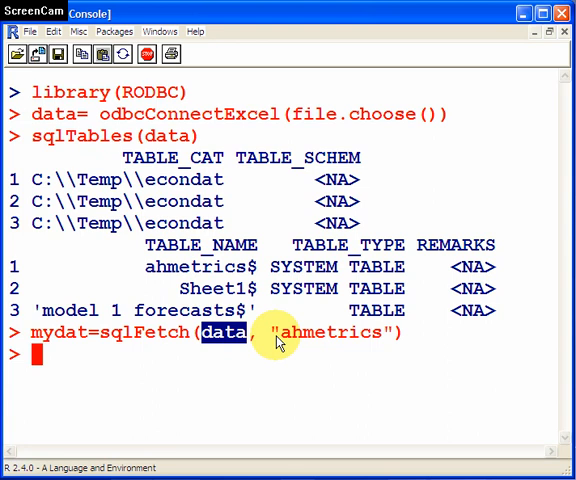
{"action": "double_click", "coordinate": [340, 332]}
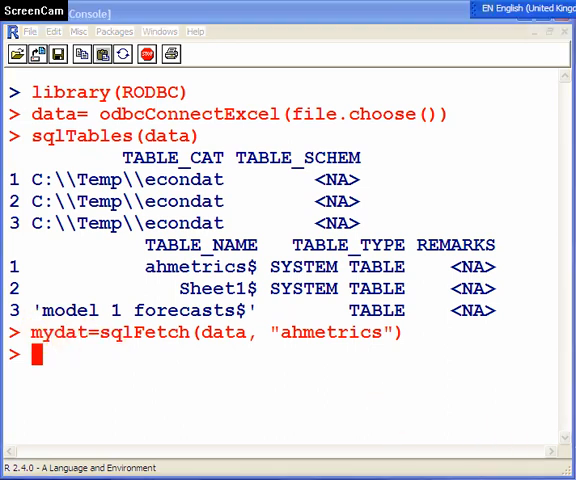
{"action": "mouse_move", "coordinate": [92, 378]}
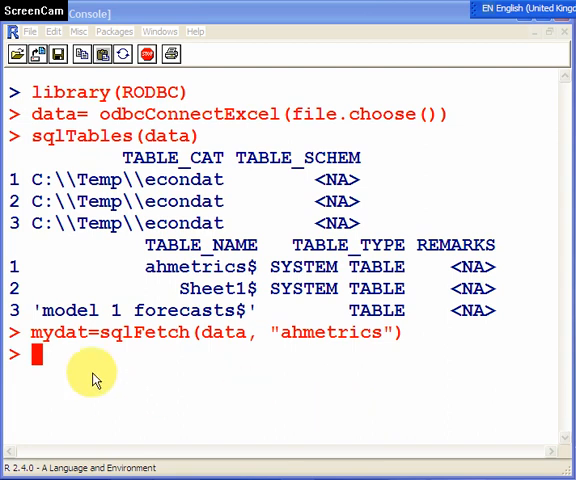
Step: Run odbcClose(data) to close the workbook connection
{"action": "type", "text": "odbcClose(data)"}
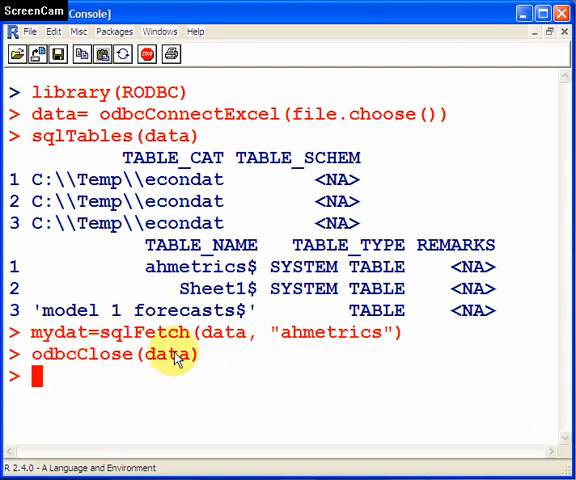
{"action": "mouse_move", "coordinate": [508, 190]}
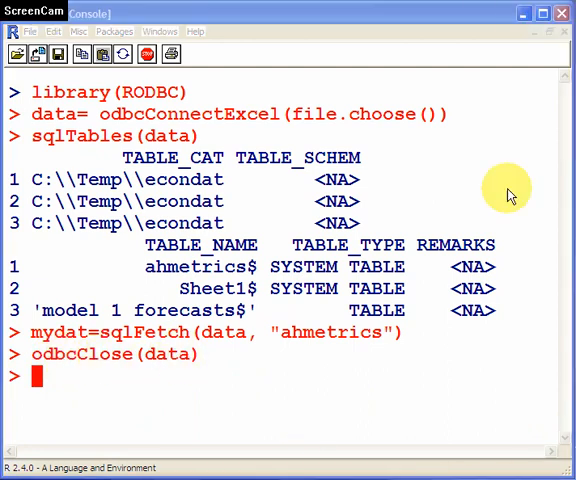
{"action": "right_click", "coordinate": [40, 378]}
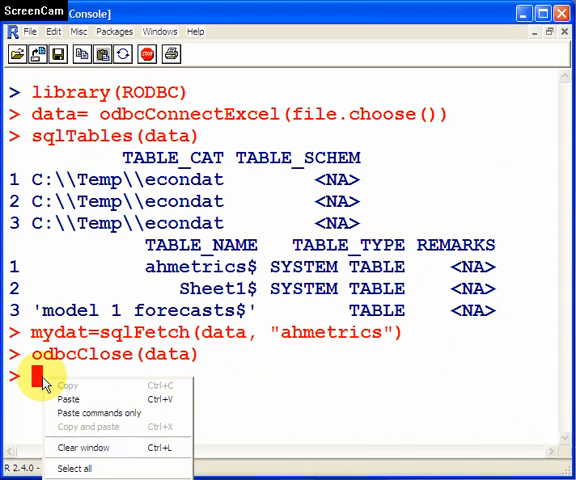